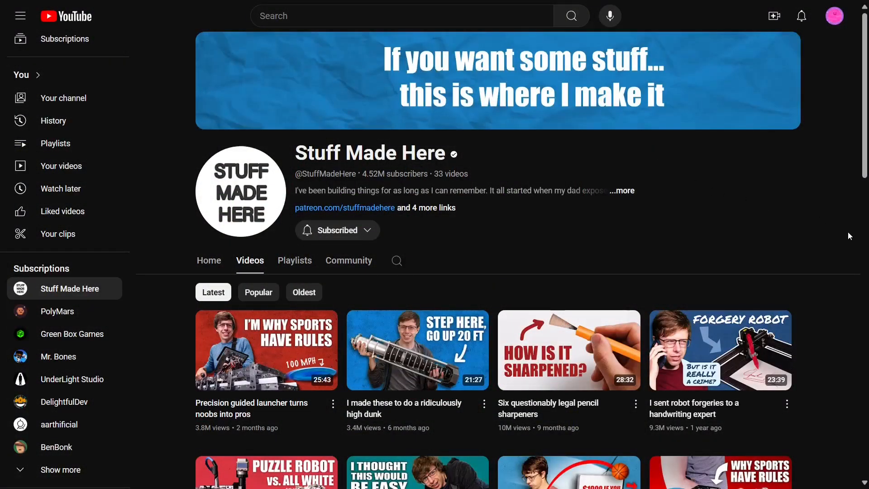
Step: Scroll down the Stuff Made Here Videos list to browse the latest uploads
scroll("down", 3)
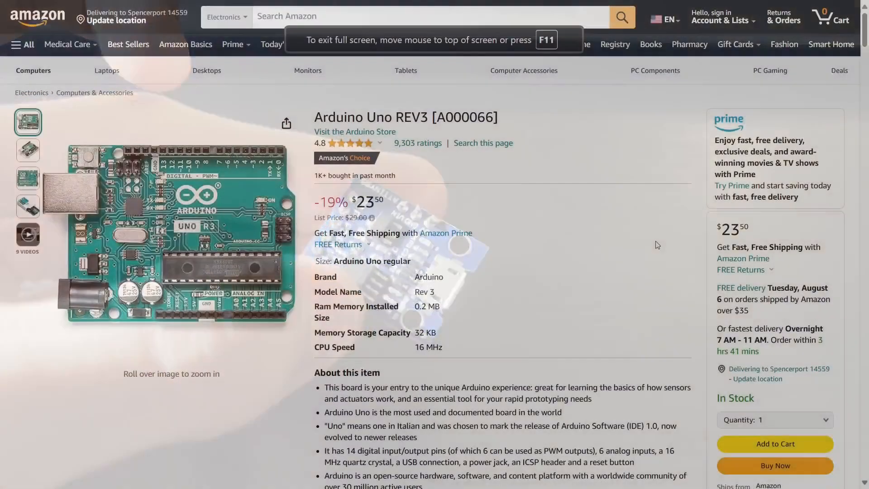
Step: Scroll down the Arduino Uno REV3 listing to see the $23.50 price and stock status
scroll("down", 3)
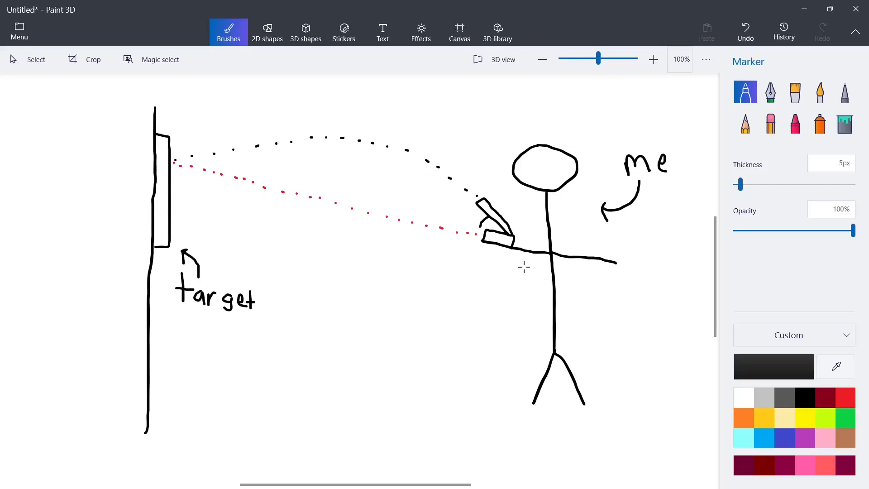
Step: Sketch a small triangular dart with the Marker on the arcing trajectory toward the target
left_click_drag(382, 150, 405, 141)
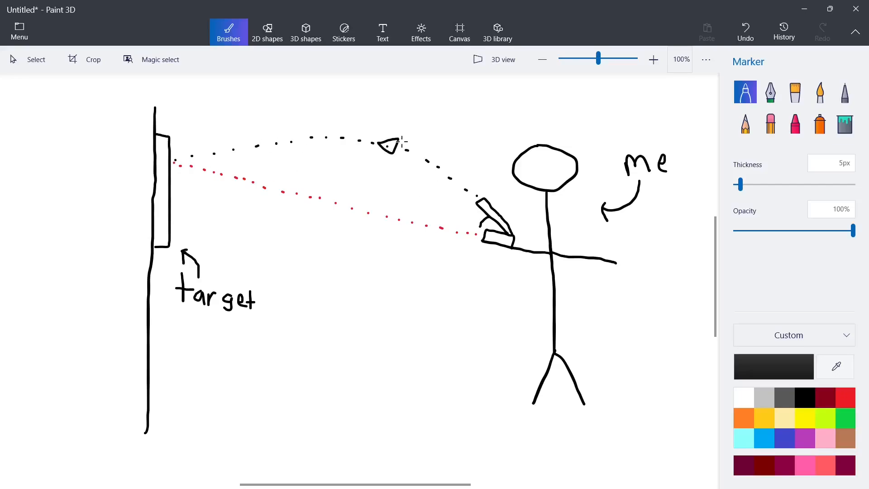
left_click_drag(382, 149, 443, 161)
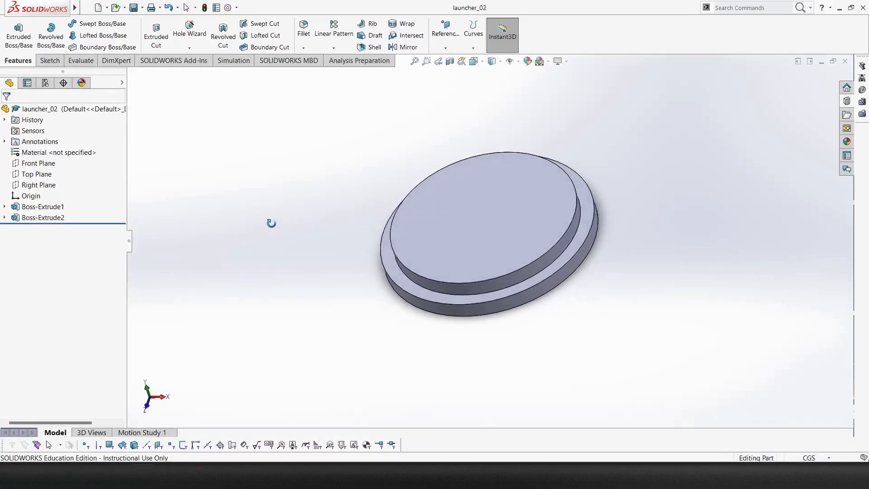
Step: Orbit the launcher_02 cap to inspect its flanged base, cylinder and locking tabs
left_click_drag(272, 223, 381, 203)
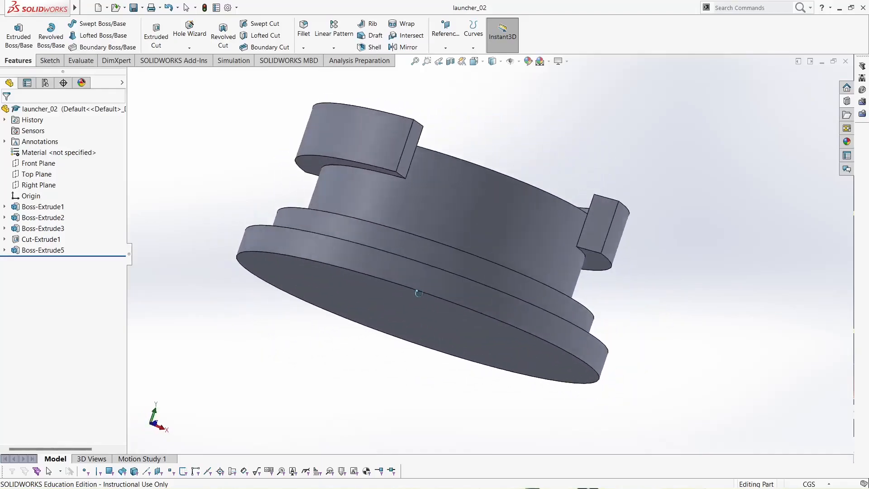
left_click_drag(422, 293, 343, 379)
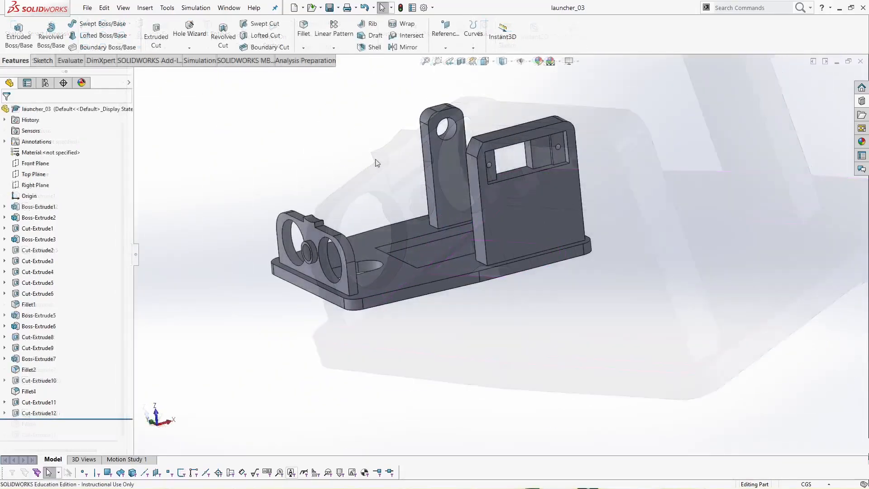
Step: Orbit the launcher_03 base to view its pivot arm, sensor frame and round mounts
left_click_drag(377, 164, 266, 247)
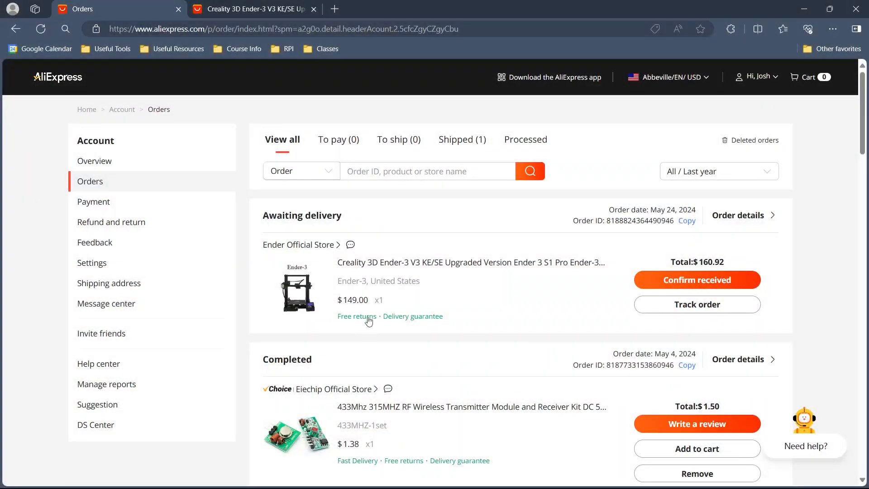
Step: Open the Creality Ender-3 V3 KE order awaiting delivery on the AliExpress orders page
double_click(356, 299)
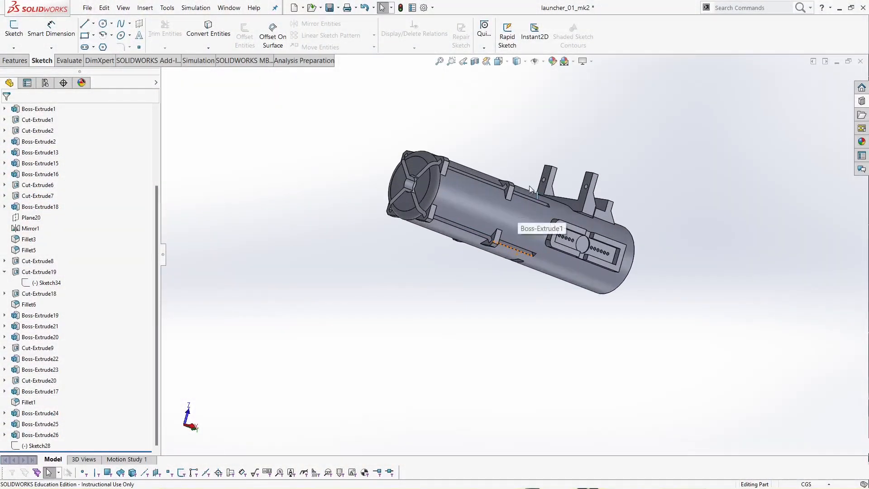
Step: Orbit the launcher_01_mk2 tube to view its open front end, bore and side slots
left_click_drag(526, 222, 443, 271)
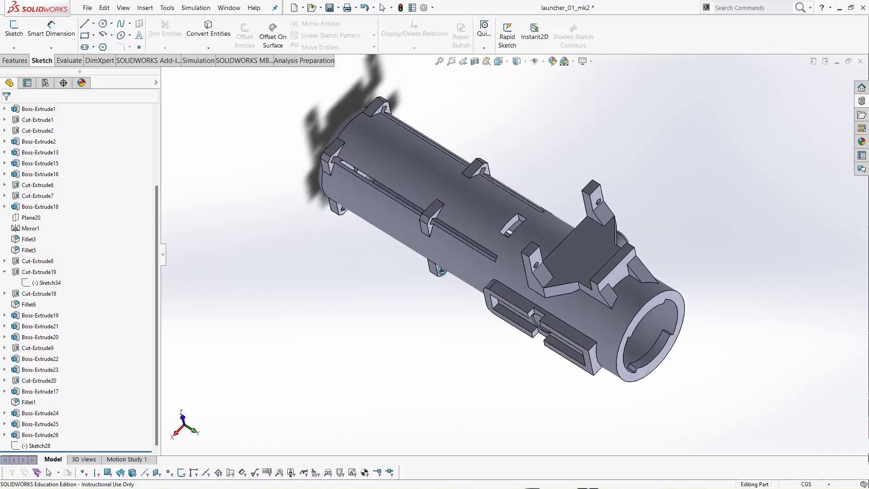